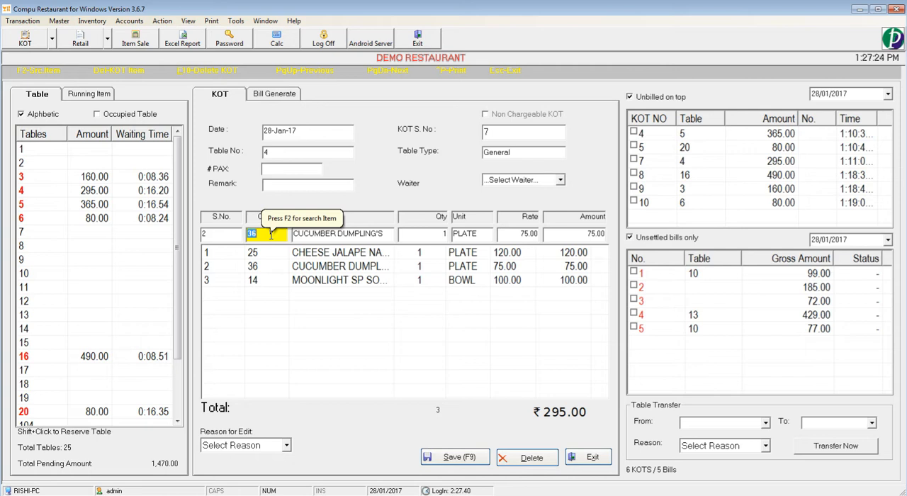
# Step: Replace cucumber dumplings with item 37 Peanut Chat on KOT 7 and save as a Change Order
pyautogui.write('37')
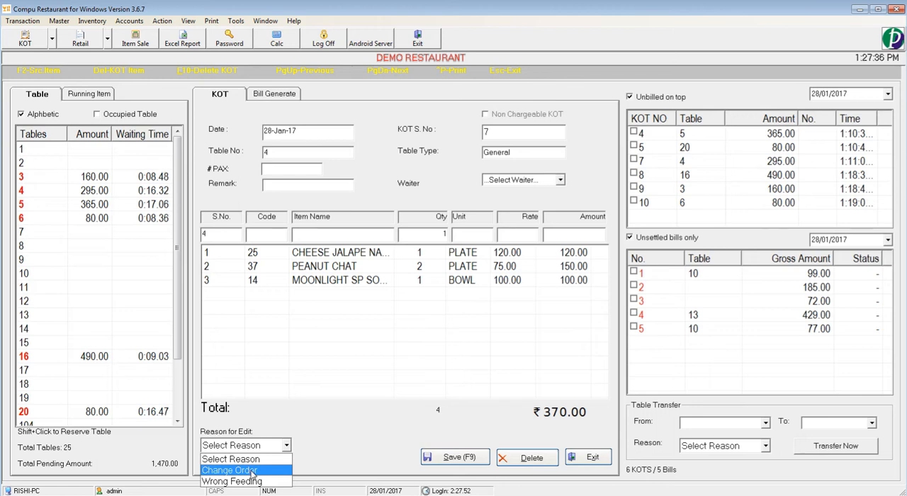
pyautogui.click(229, 471)
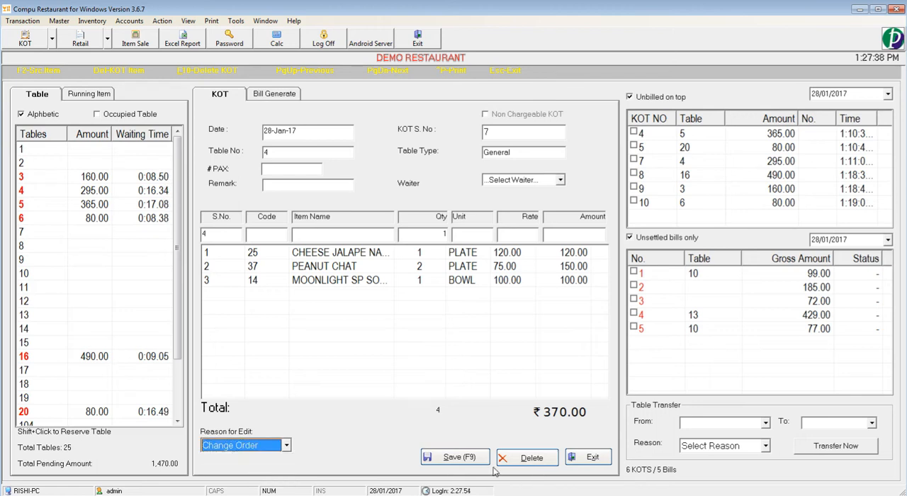
pyautogui.click(455, 456)
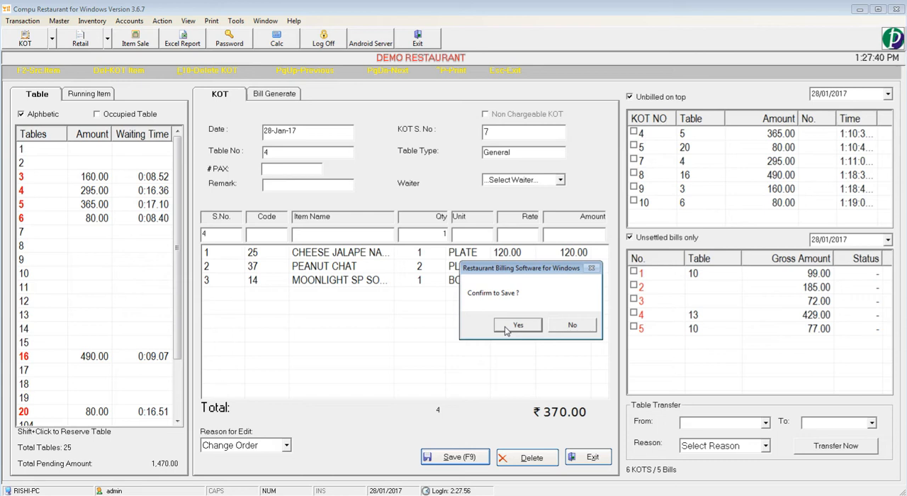
pyautogui.click(518, 325)
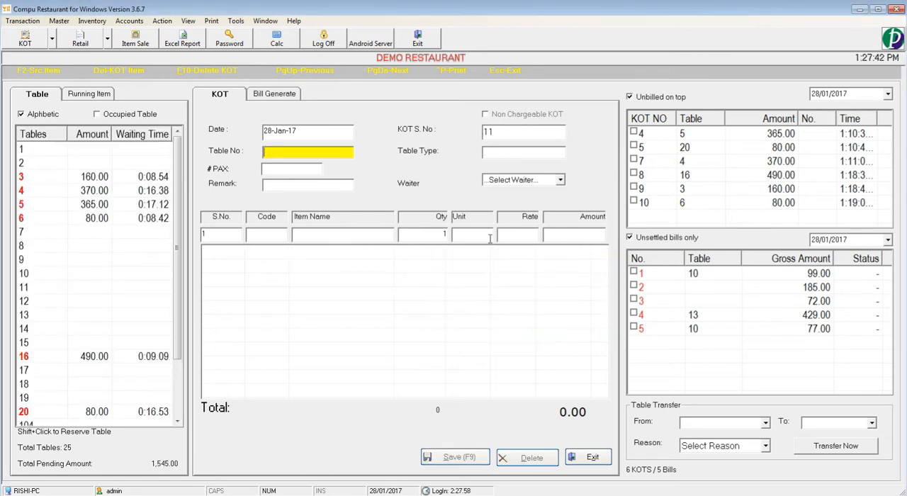
pyautogui.moveTo(426, 358)
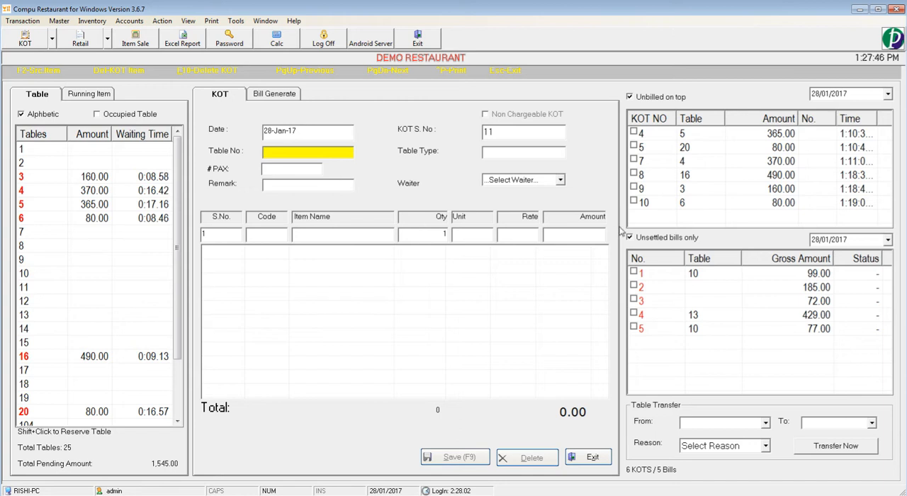
pyautogui.moveTo(754, 176)
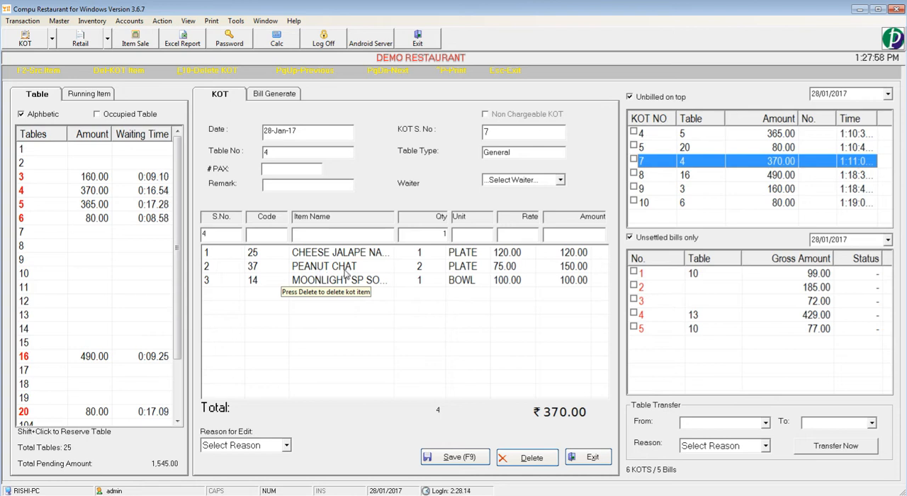
# Step: Delete the Peanut Chat line from KOT 7 and save with reason Change Order, total 220
pyautogui.click(340, 267)
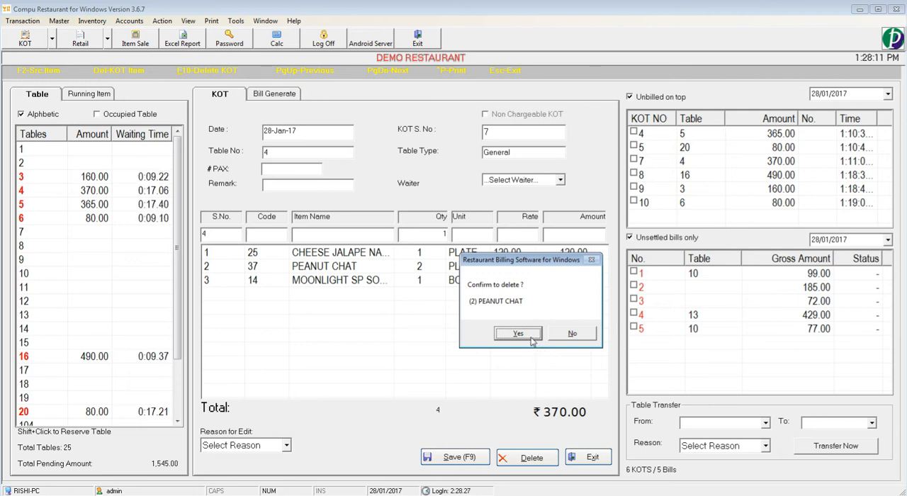
pyautogui.click(517, 333)
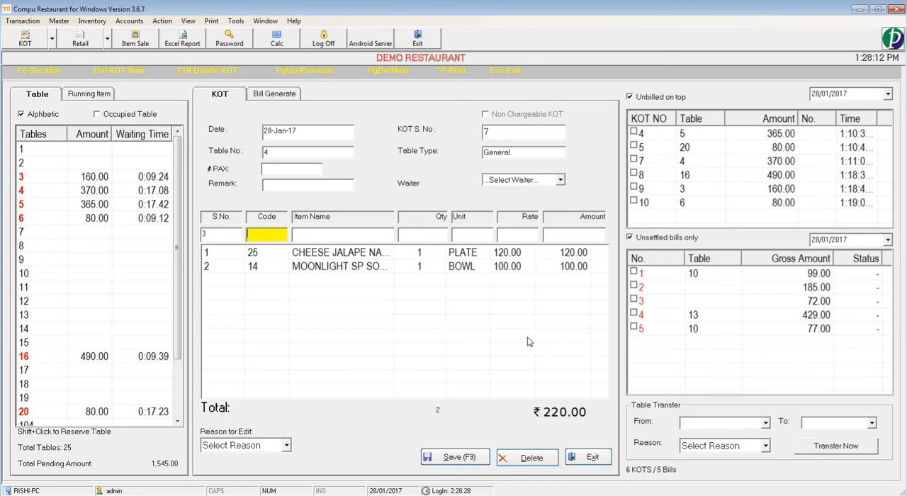
pyautogui.click(286, 445)
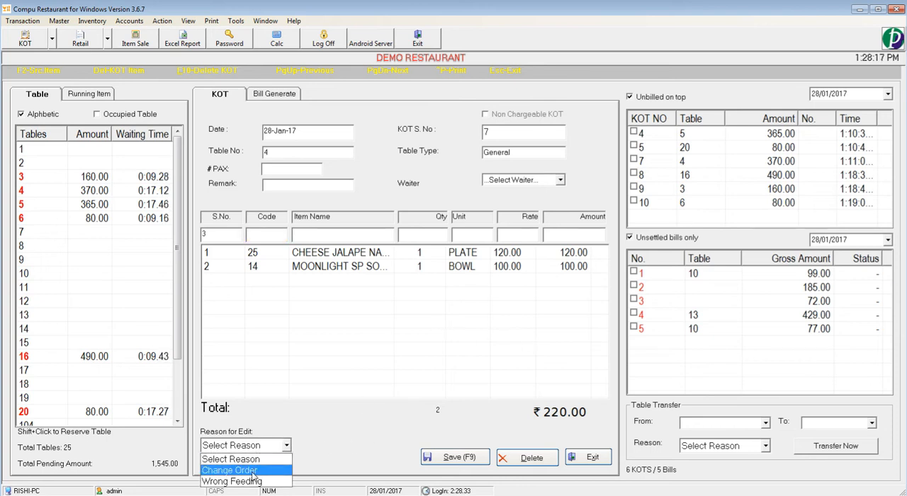
pyautogui.click(228, 471)
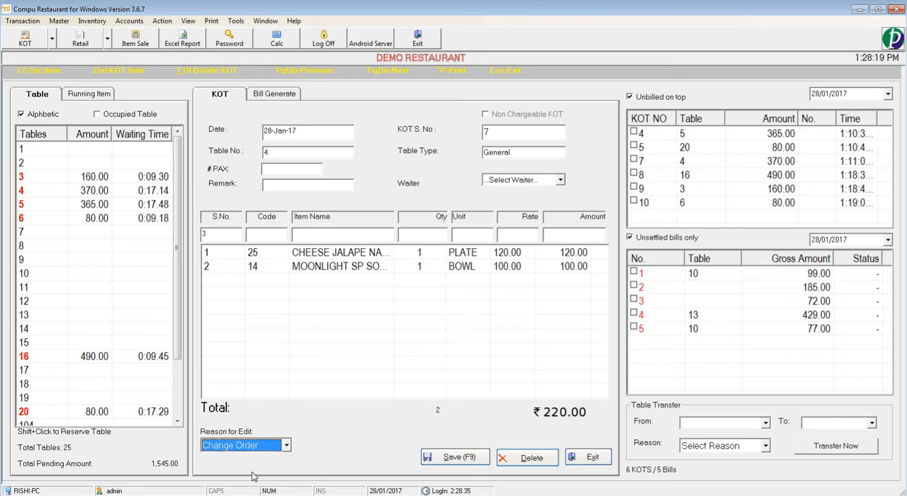
pyautogui.click(286, 446)
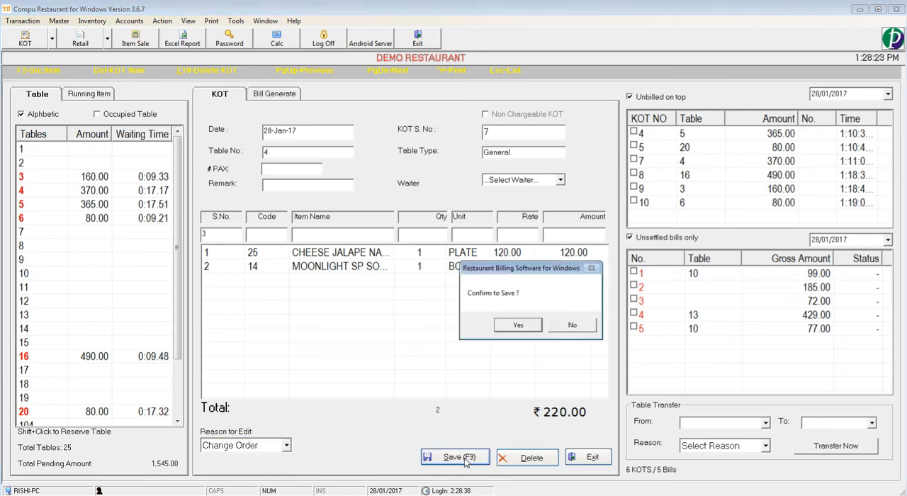
pyautogui.click(518, 324)
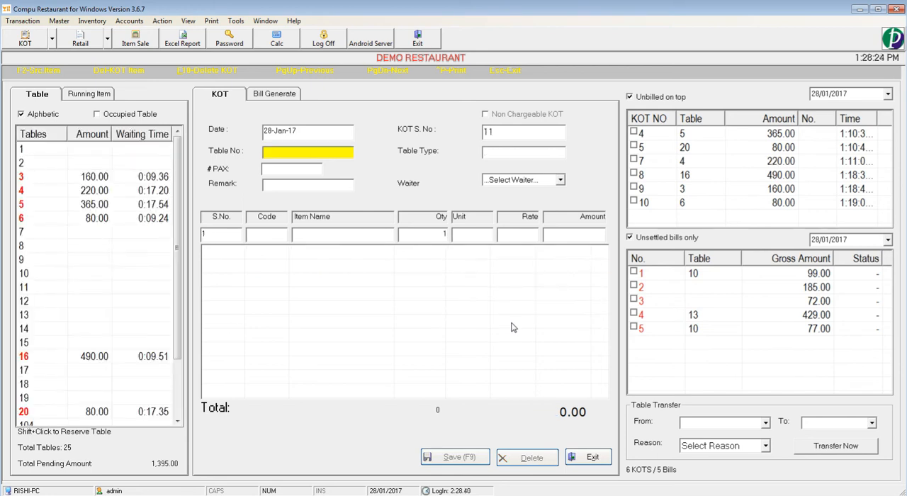
pyautogui.moveTo(510, 330)
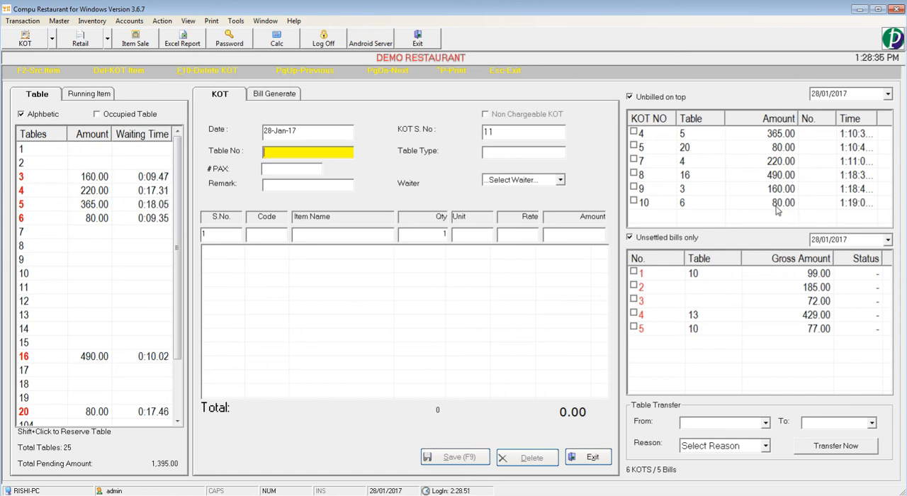
pyautogui.moveTo(686, 212)
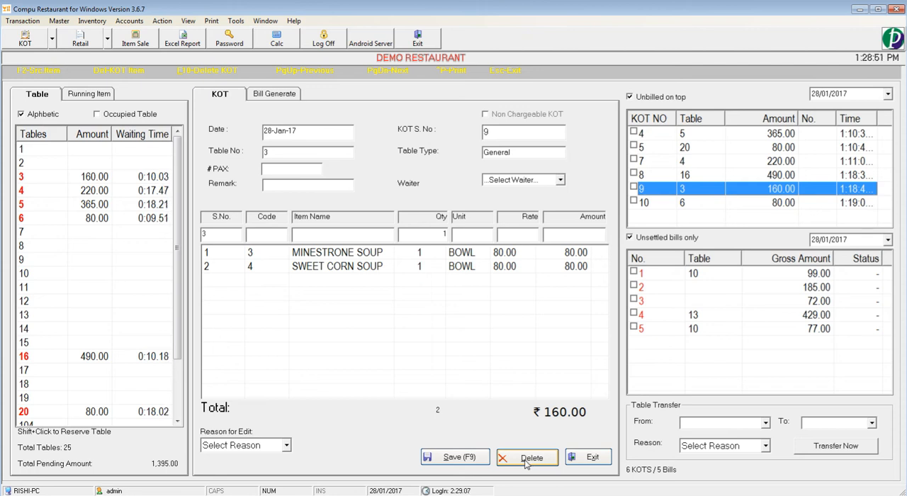
# Step: Delete KOT 9 for table 3 entirely, then begin ticking KOTs 7, 8 and 10
pyautogui.click(527, 456)
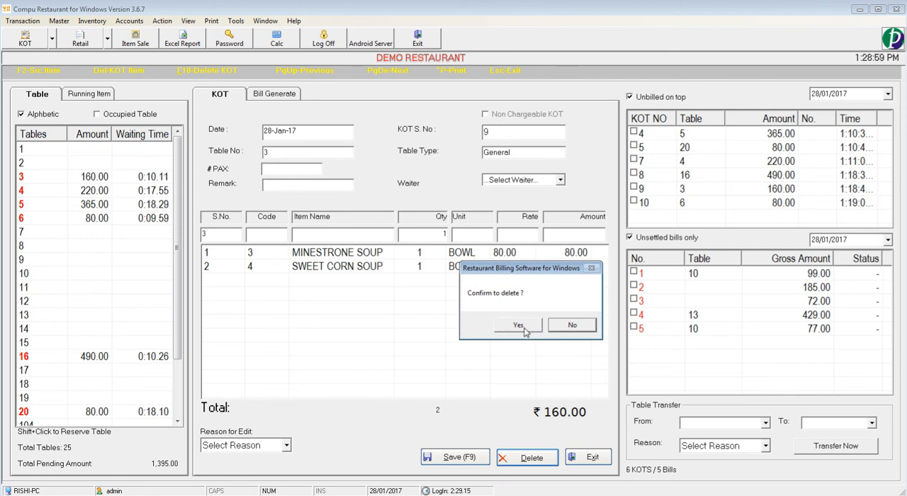
pyautogui.click(518, 324)
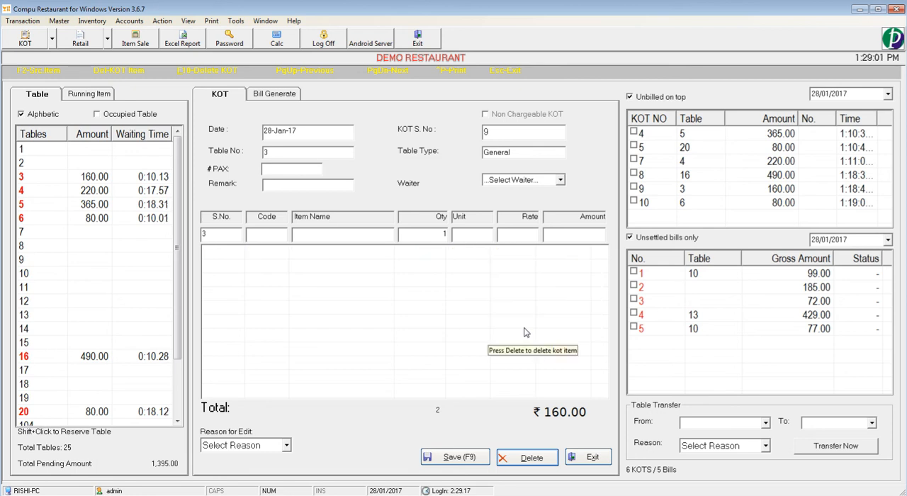
pyautogui.click(531, 456)
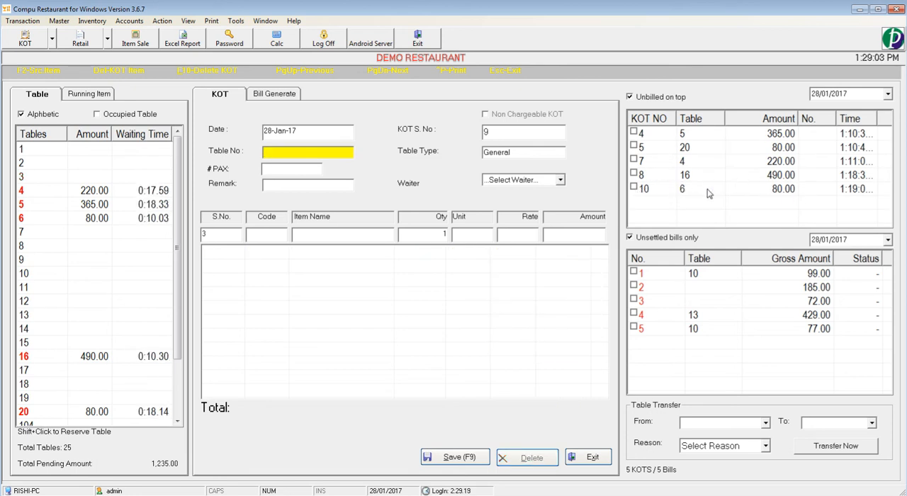
pyautogui.moveTo(737, 202)
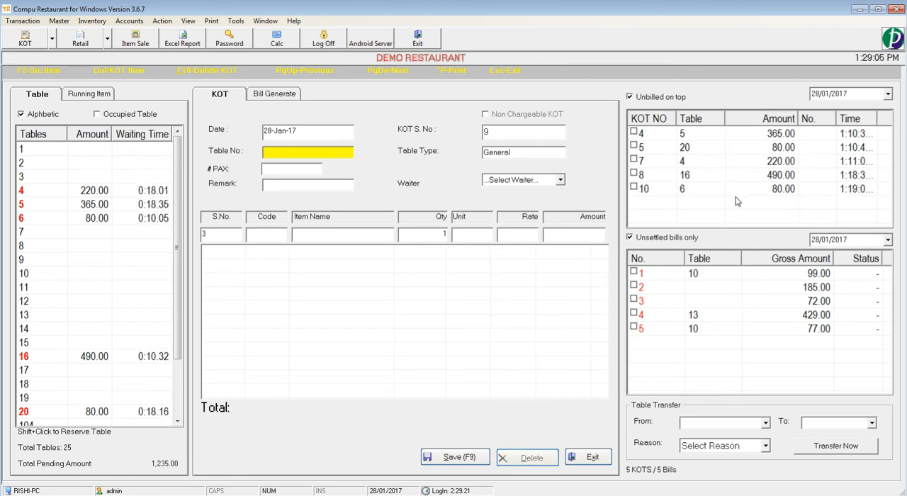
pyautogui.moveTo(734, 202)
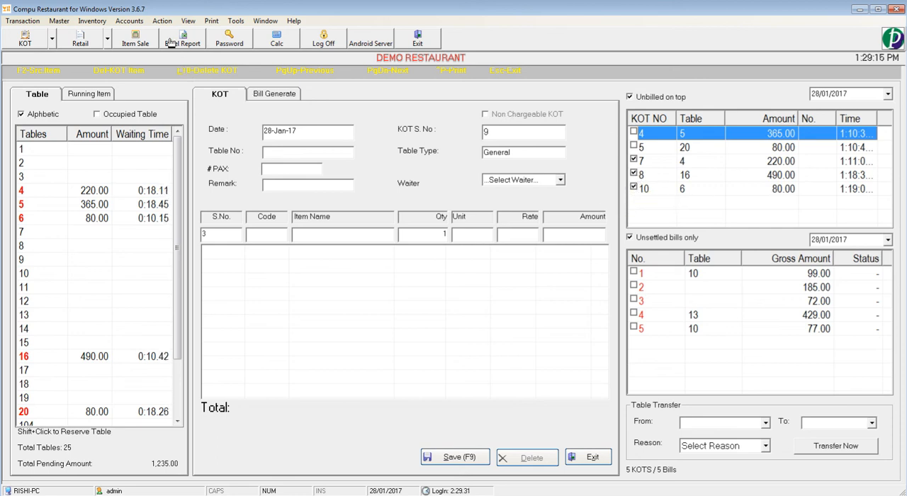
# Step: Run Delete Selected Kot from the Action > KOT/Bill menu, removing KOTs 7, 8 and 10
pyautogui.click(162, 20)
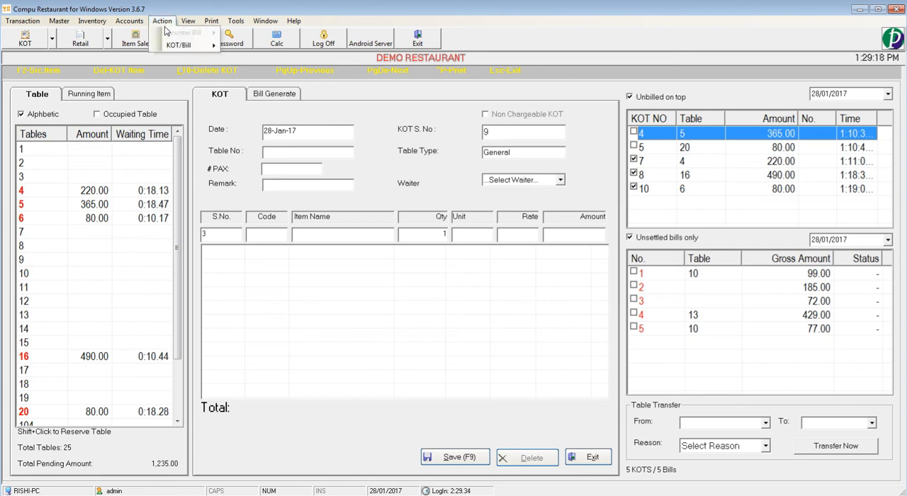
pyautogui.click(179, 46)
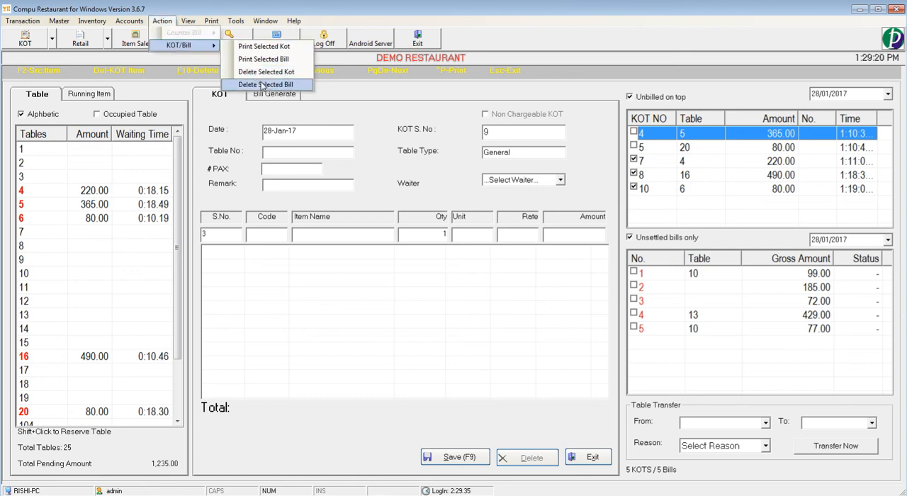
pyautogui.click(266, 71)
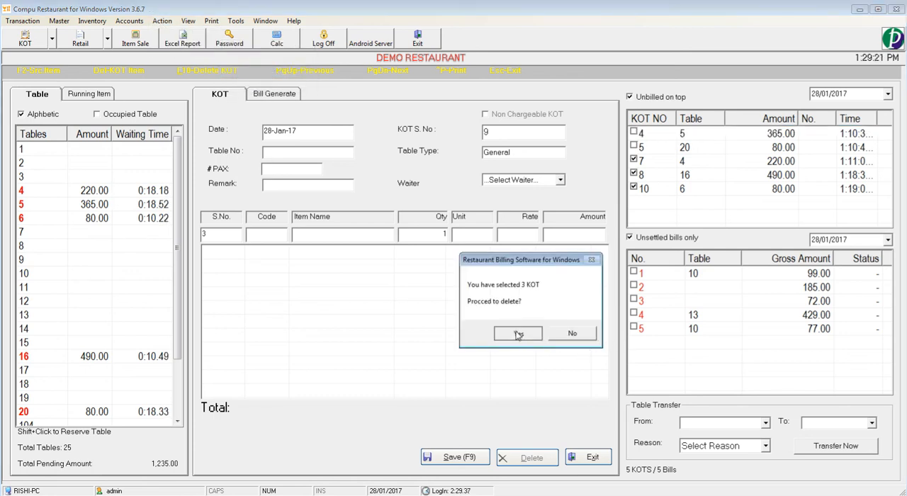
pyautogui.click(517, 333)
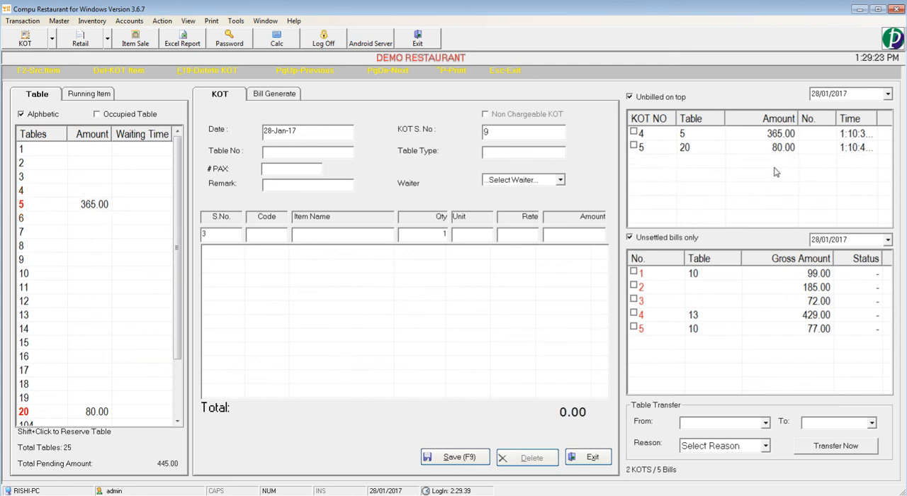